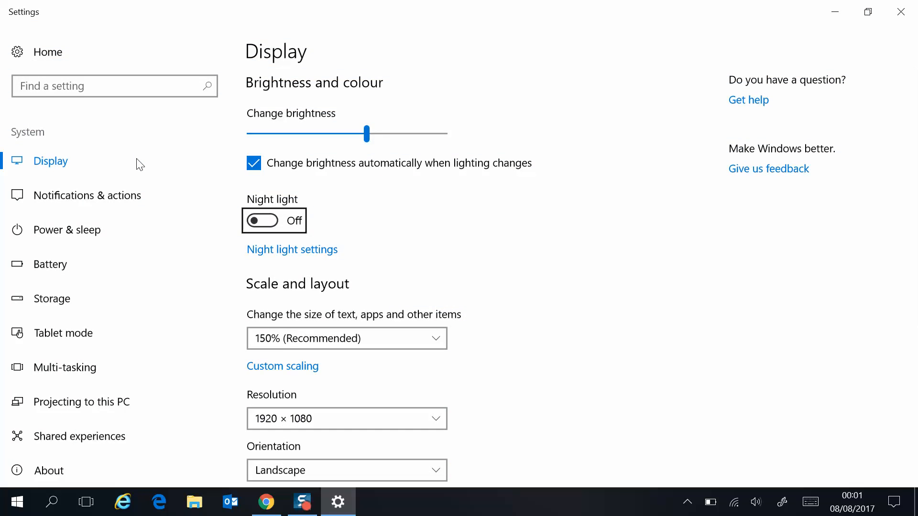
{"action": "mouse_move", "coordinate": [292, 257]}
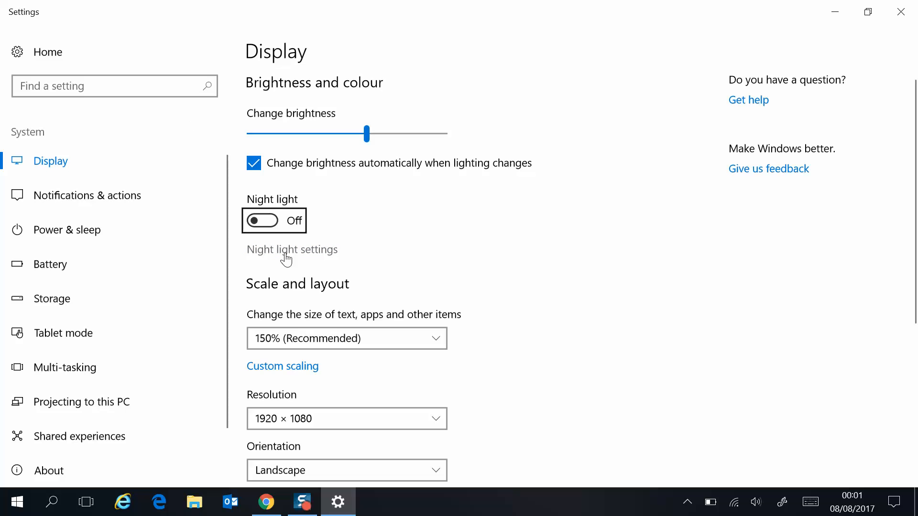
Go from the Display page to the Night light settings page
{"action": "left_click", "coordinate": [291, 250]}
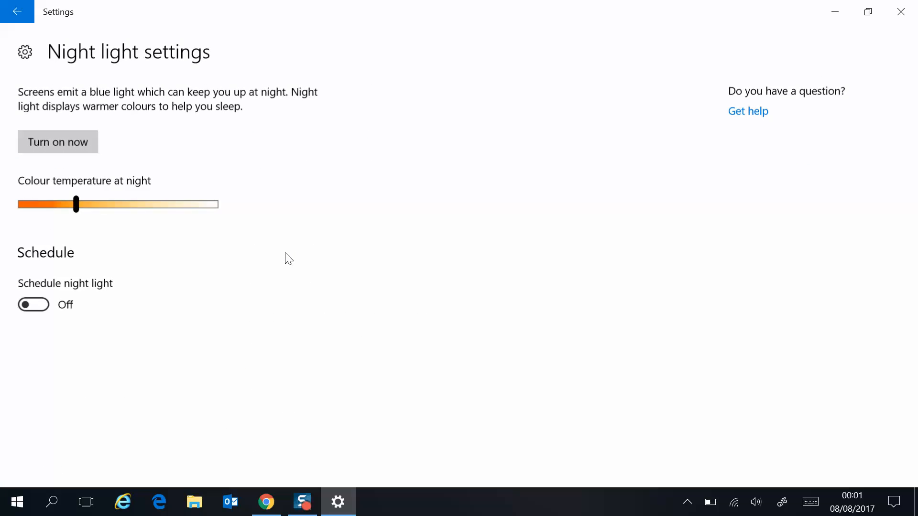
{"action": "mouse_move", "coordinate": [58, 141]}
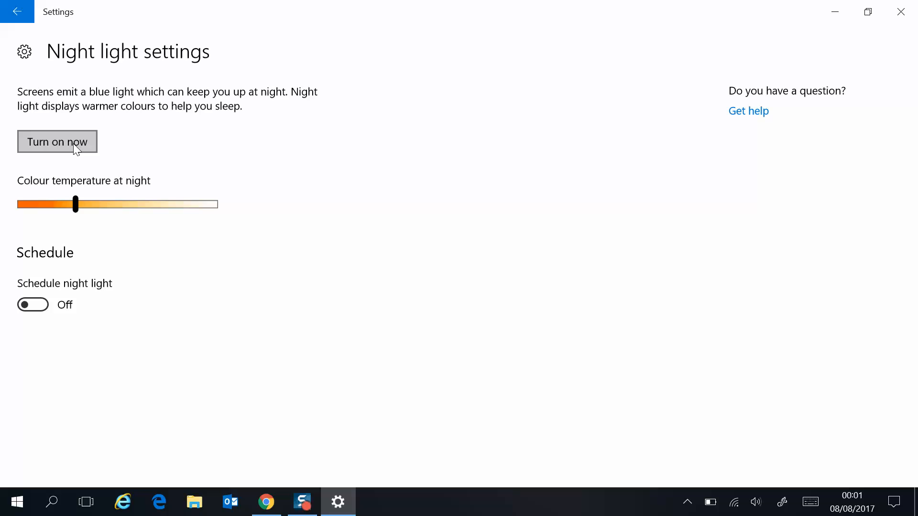
{"action": "left_click", "coordinate": [868, 11]}
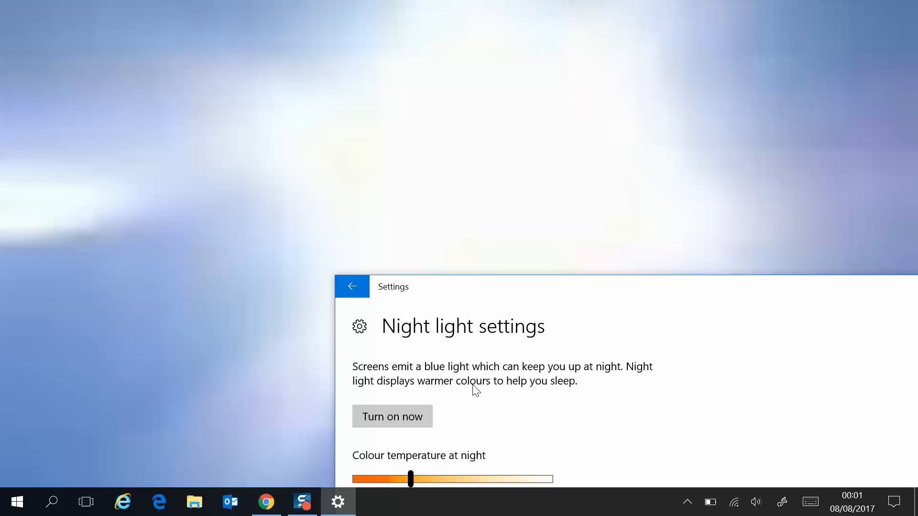
Turn night light on now so the page offers 'Turn off now' instead
{"action": "left_click", "coordinate": [392, 416]}
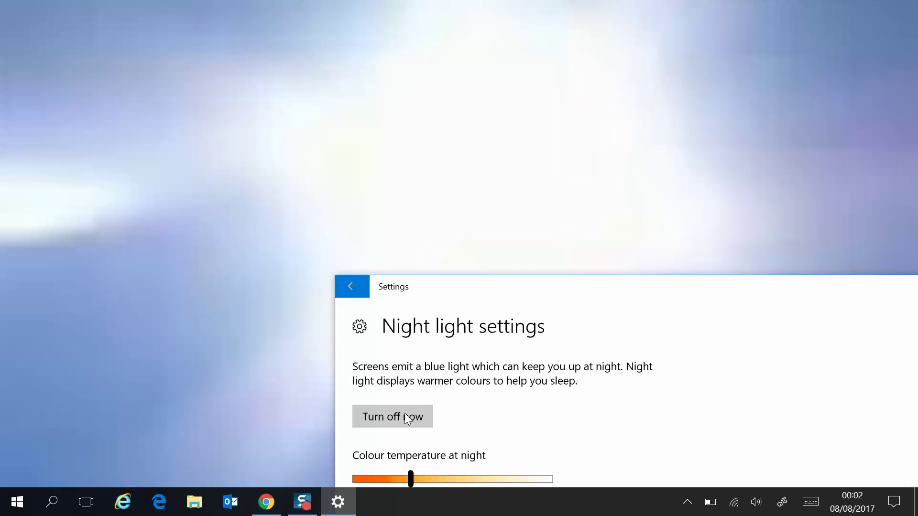
{"action": "mouse_move", "coordinate": [474, 289]}
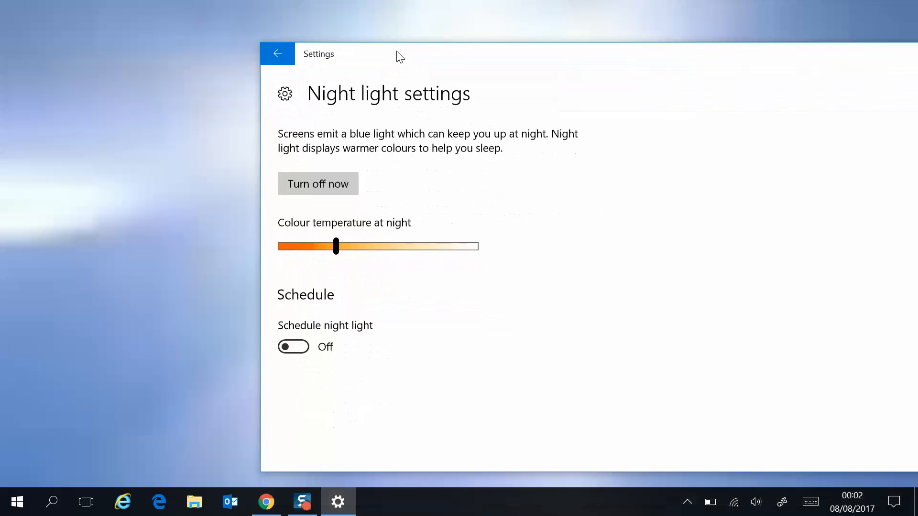
{"action": "mouse_move", "coordinate": [336, 343]}
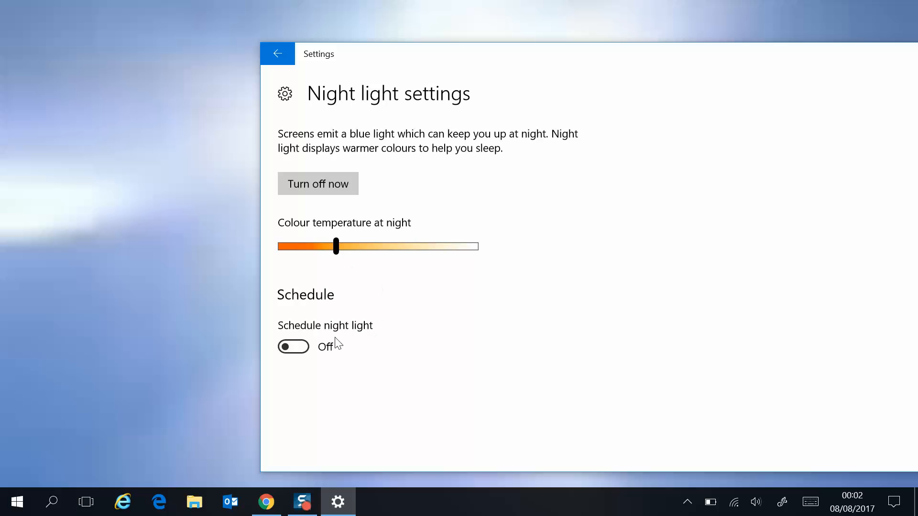
{"action": "mouse_move", "coordinate": [281, 339]}
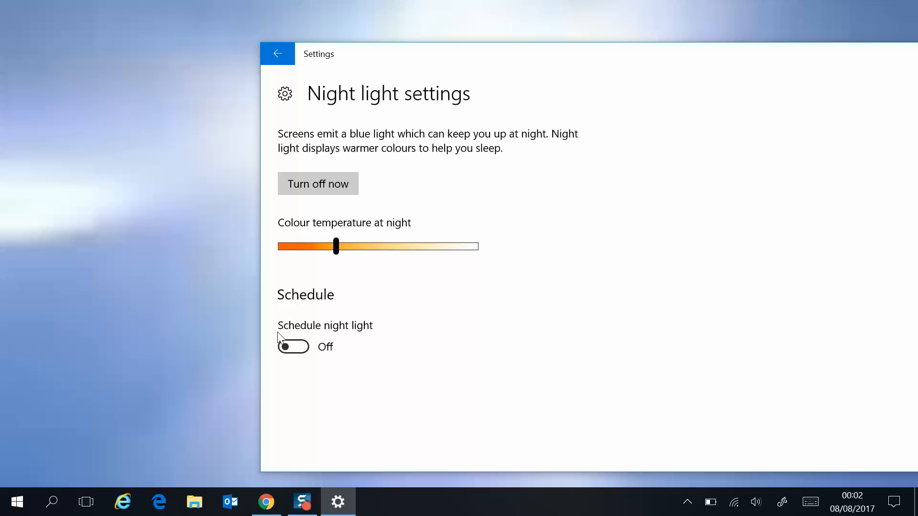
{"action": "mouse_move", "coordinate": [294, 346]}
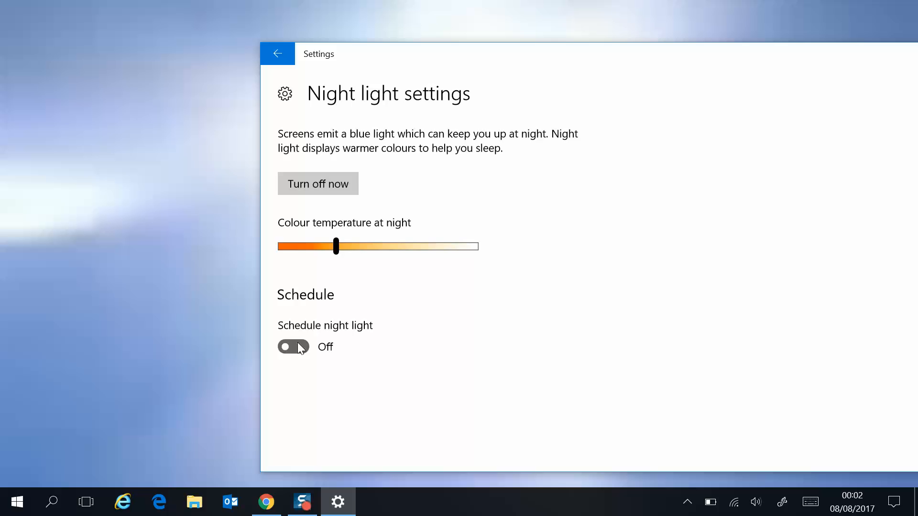
Enable the night light schedule, turn Location service on, and choose Sunset to sunrise (20:41–05:35)
{"action": "left_click", "coordinate": [293, 346]}
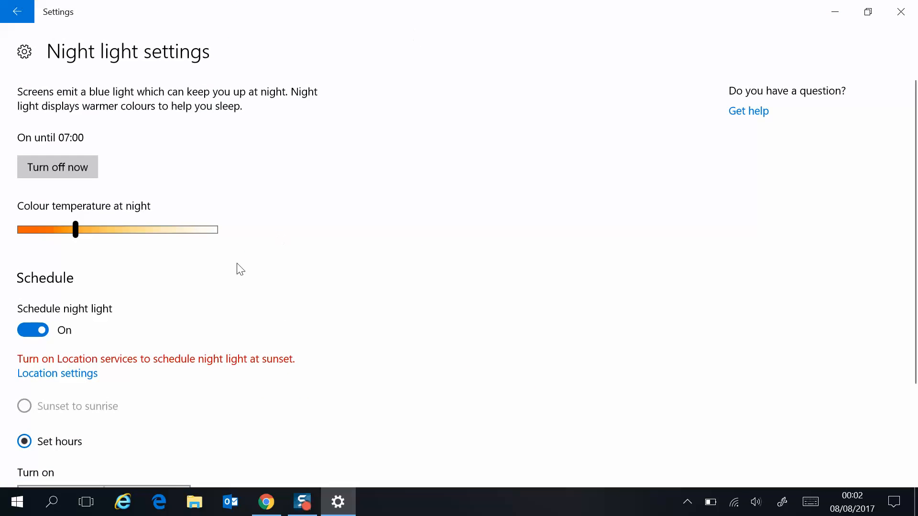
{"action": "scroll", "scroll_direction": "down", "scroll_amount": 3}
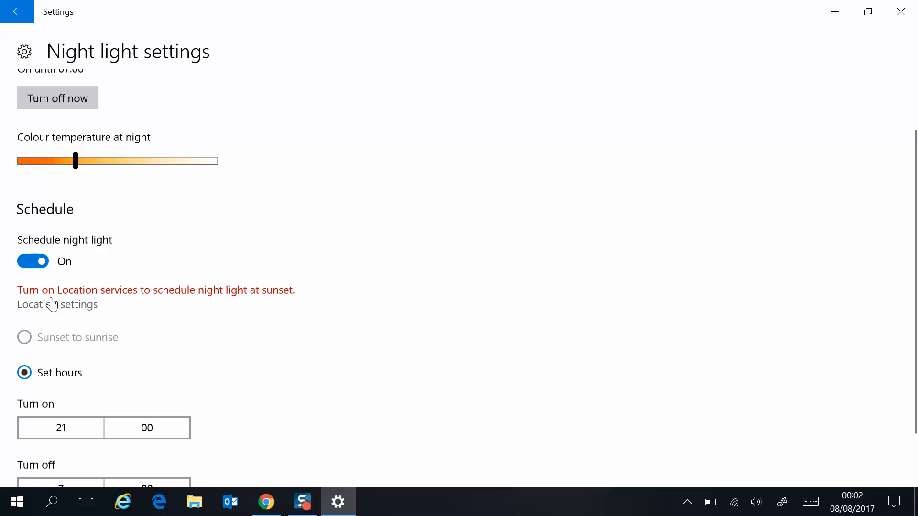
{"action": "mouse_move", "coordinate": [202, 304]}
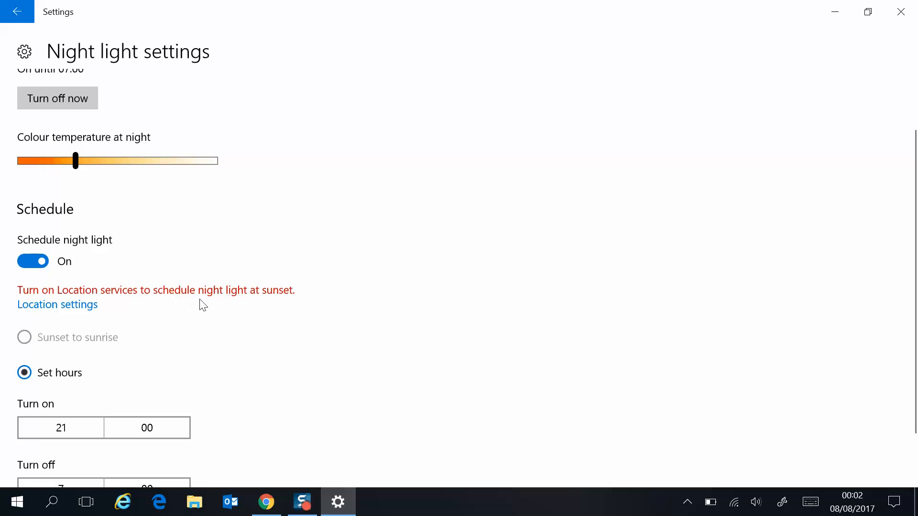
{"action": "mouse_move", "coordinate": [267, 311]}
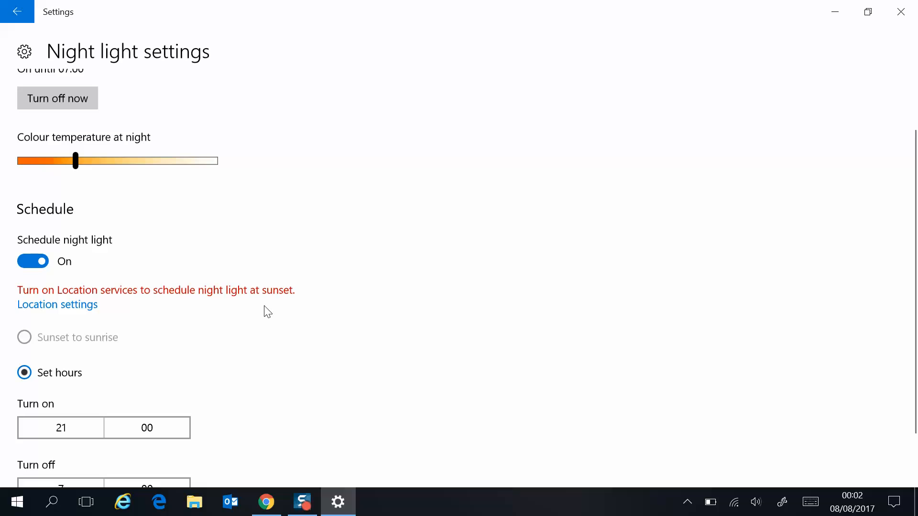
{"action": "mouse_move", "coordinate": [57, 304]}
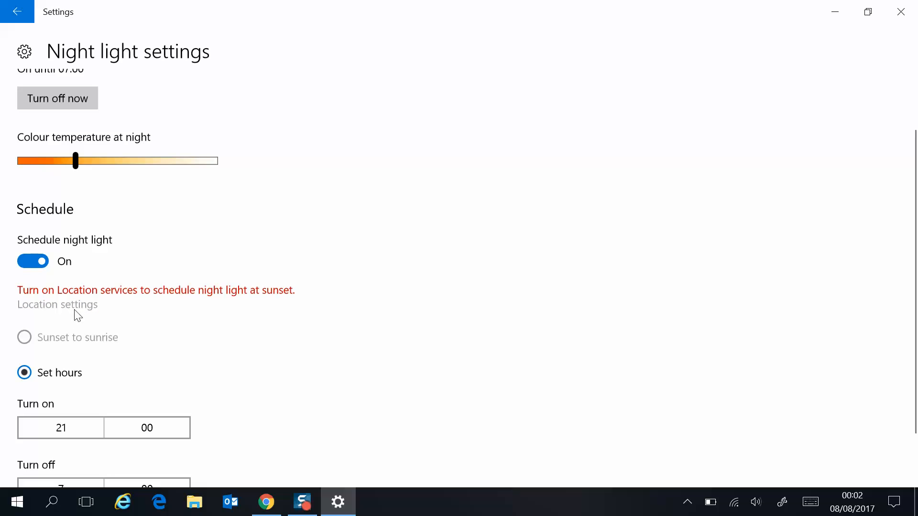
{"action": "left_click", "coordinate": [57, 304]}
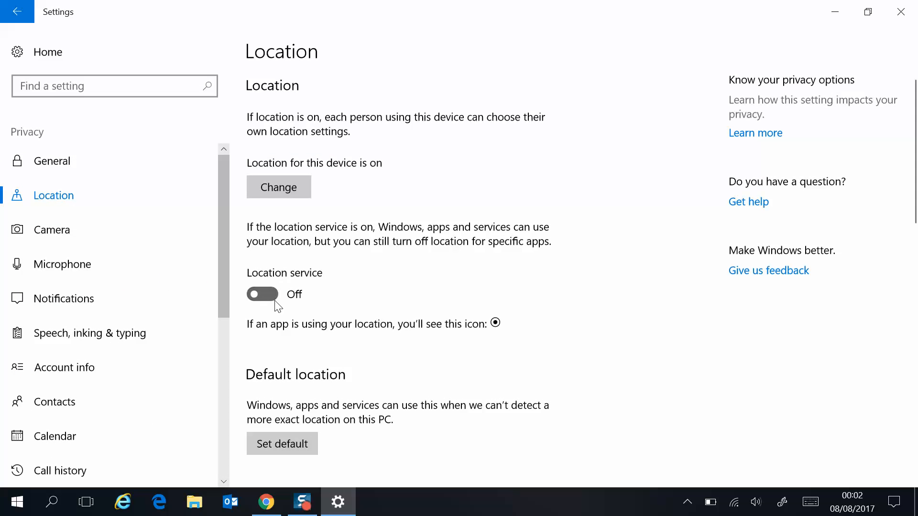
{"action": "left_click", "coordinate": [262, 294]}
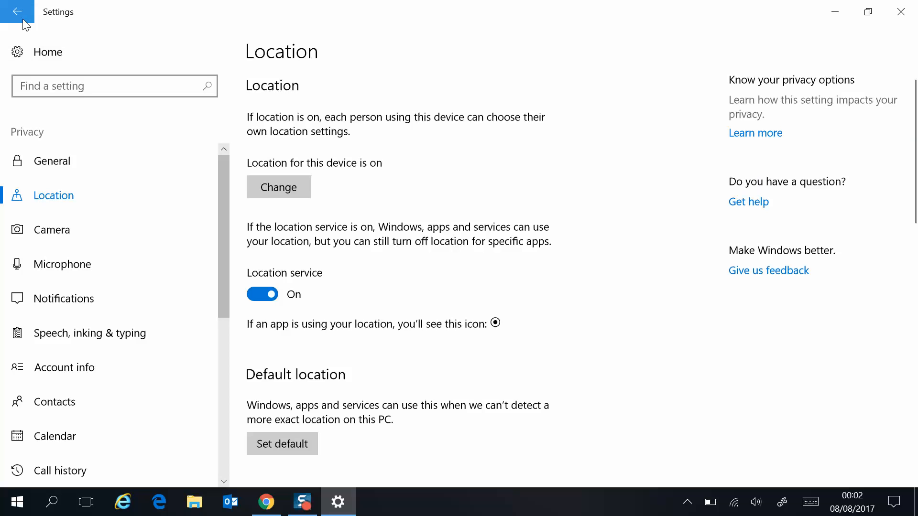
{"action": "left_click", "coordinate": [17, 11]}
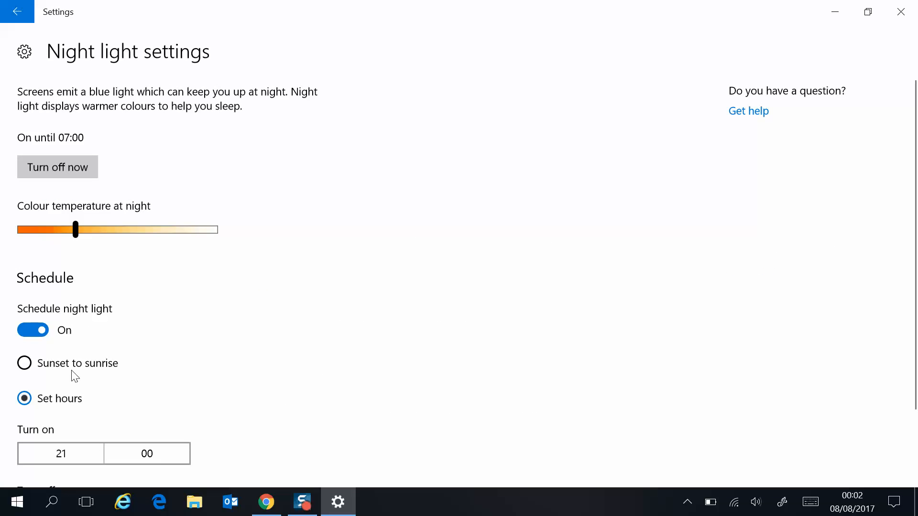
{"action": "left_click", "coordinate": [24, 364]}
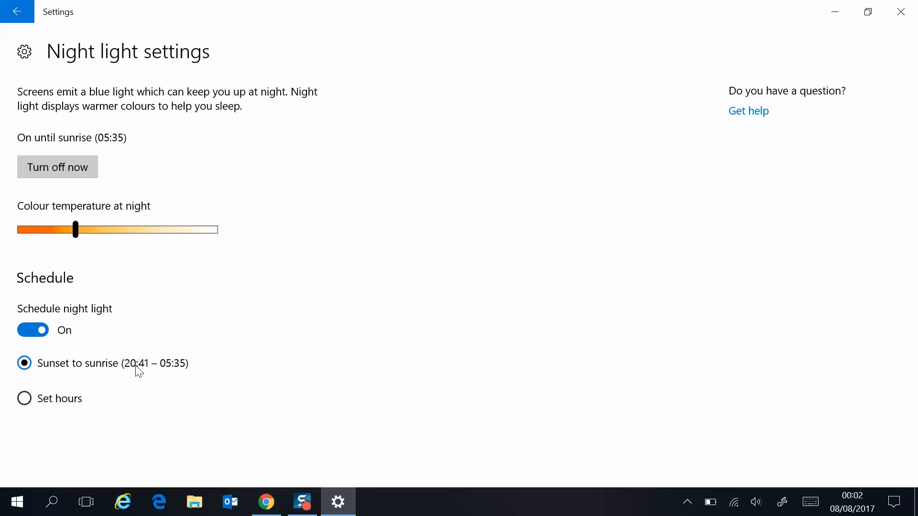
{"action": "mouse_move", "coordinate": [162, 375]}
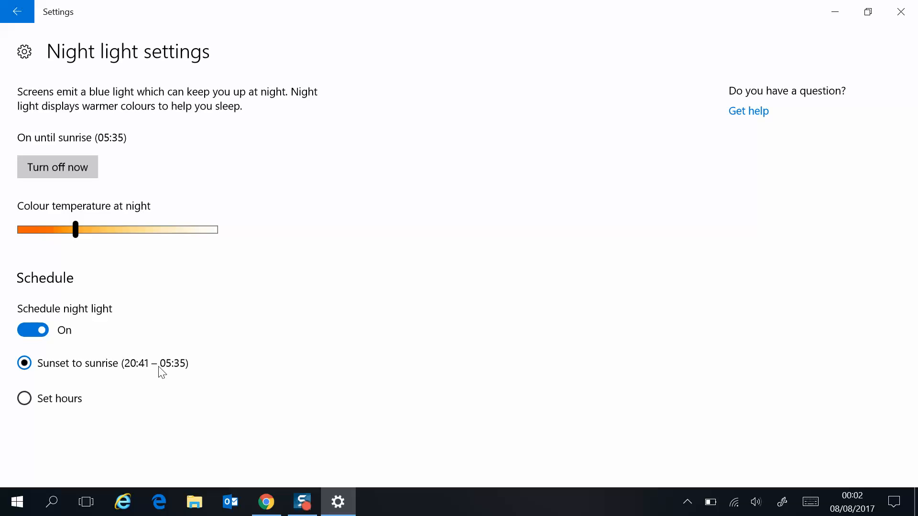
{"action": "mouse_move", "coordinate": [25, 398]}
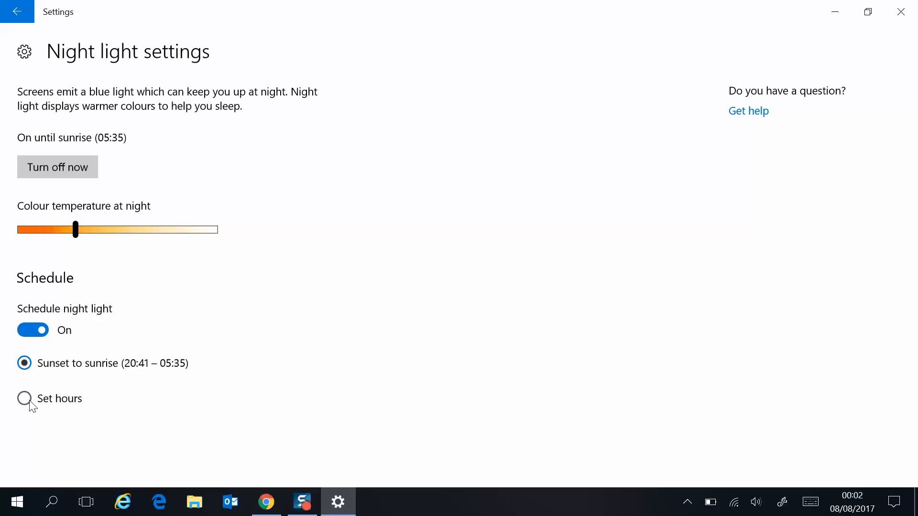
Switch the schedule to set hours with a 22:00 turn-on time, then turn scheduling off
{"action": "left_click", "coordinate": [24, 398]}
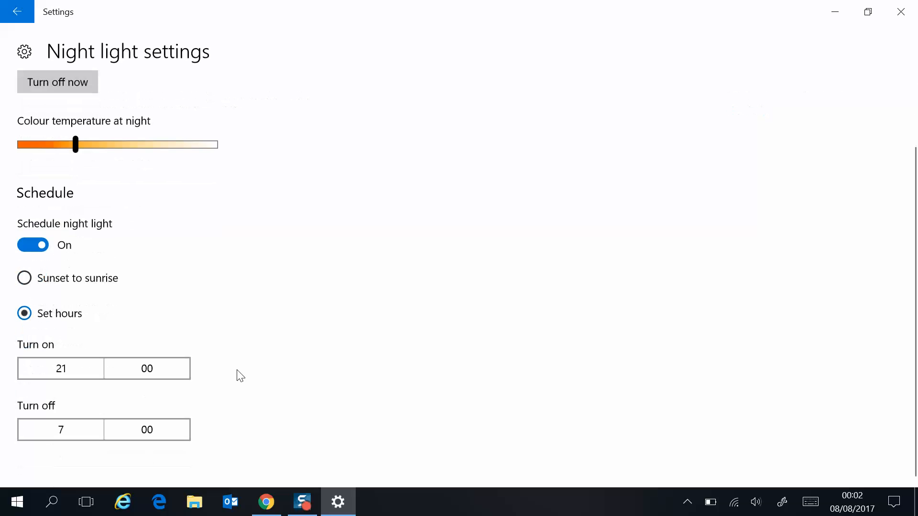
{"action": "left_click", "coordinate": [62, 368]}
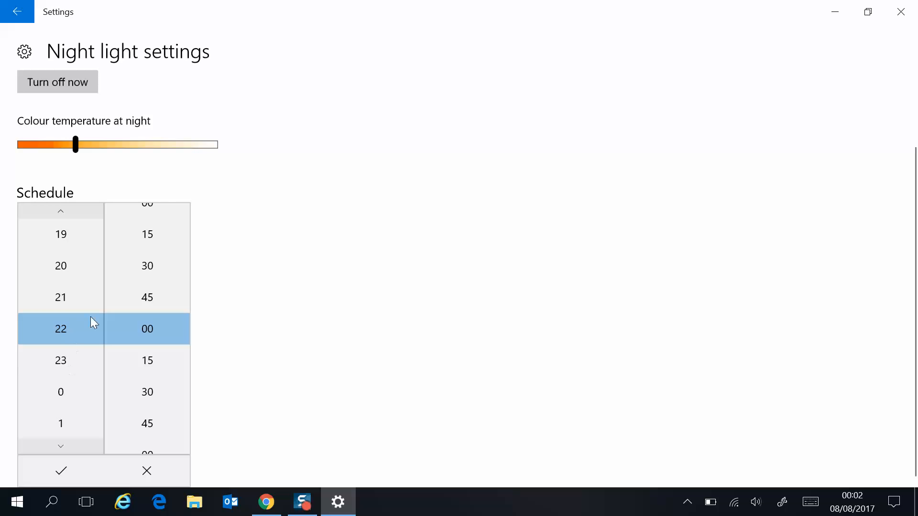
{"action": "left_click", "coordinate": [61, 471]}
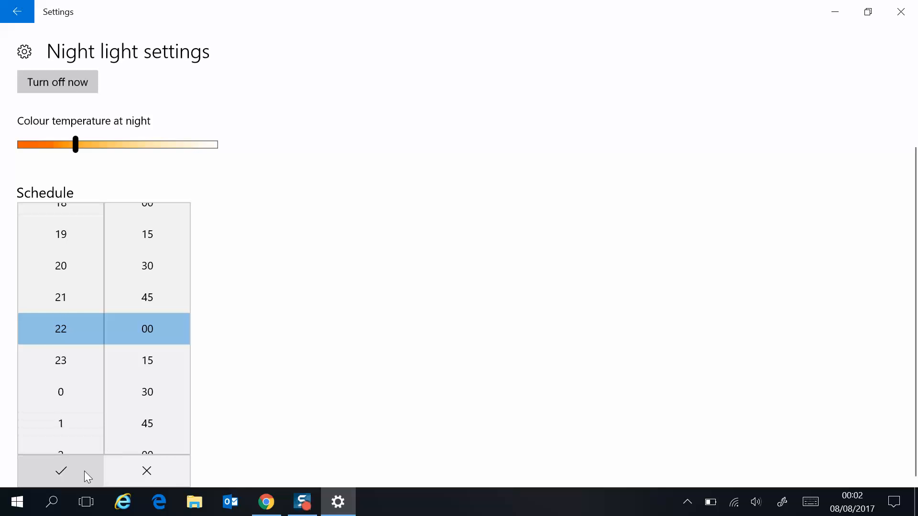
{"action": "left_click", "coordinate": [61, 471]}
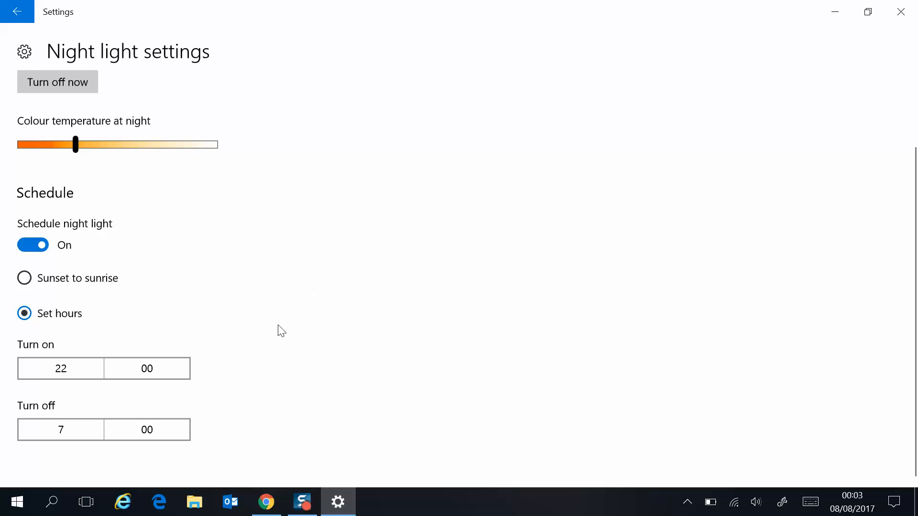
{"action": "left_click", "coordinate": [33, 245]}
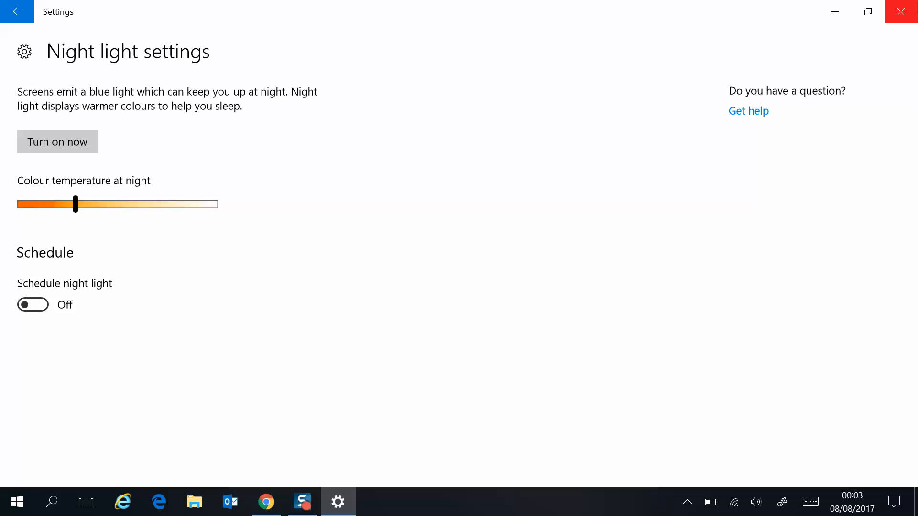
Close Settings, toggle night light on and off from the Action Centre tile, and bring the Creators Update article forward
{"action": "left_click", "coordinate": [893, 502]}
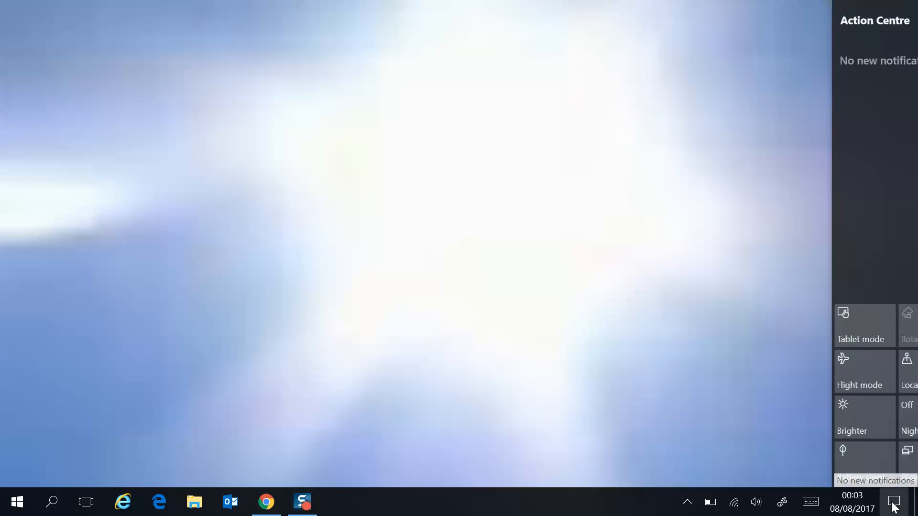
{"action": "left_click", "coordinate": [896, 502]}
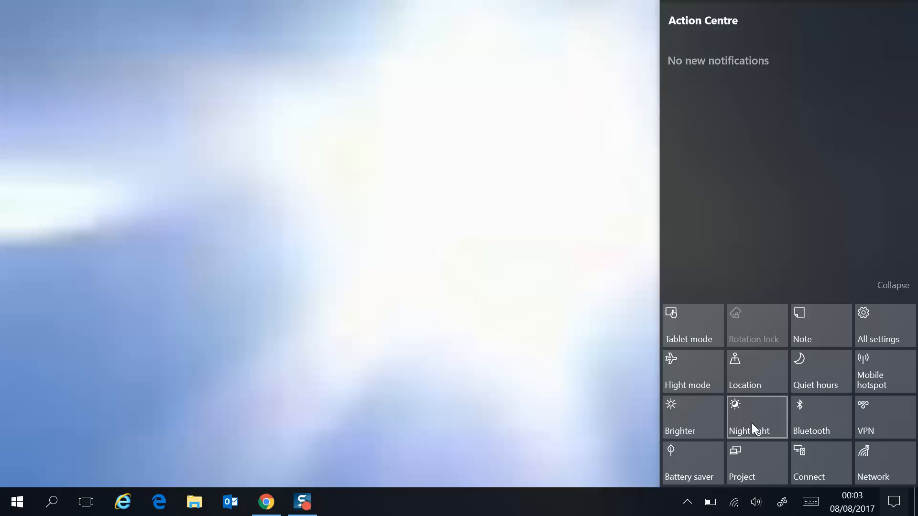
{"action": "left_click", "coordinate": [756, 416]}
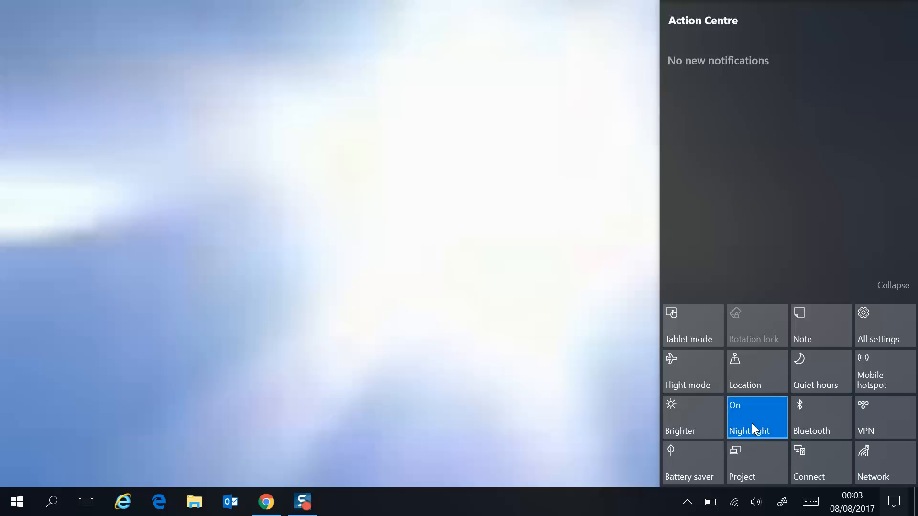
{"action": "left_click", "coordinate": [755, 417]}
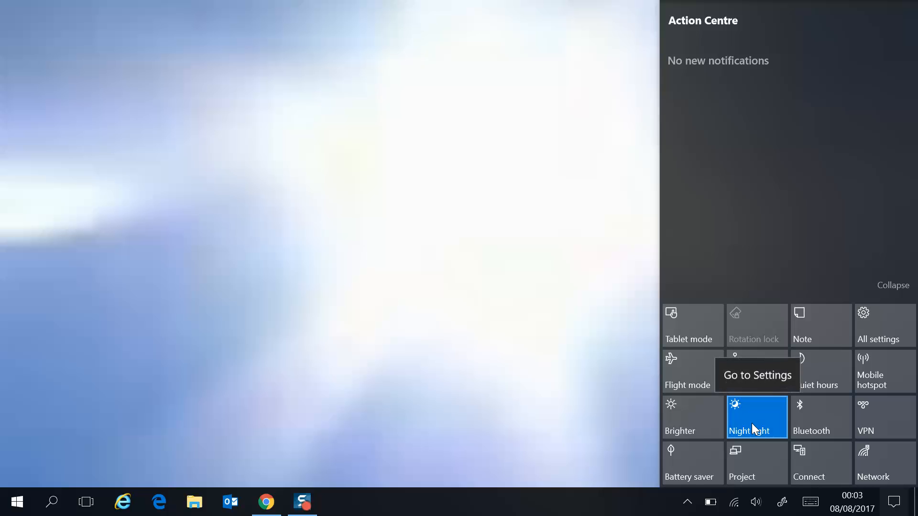
{"action": "mouse_move", "coordinate": [764, 383]}
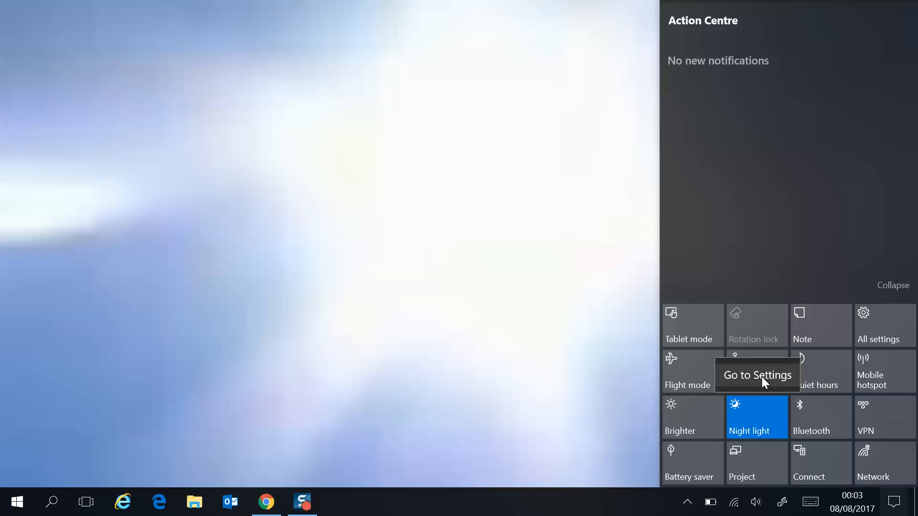
{"action": "mouse_move", "coordinate": [757, 416]}
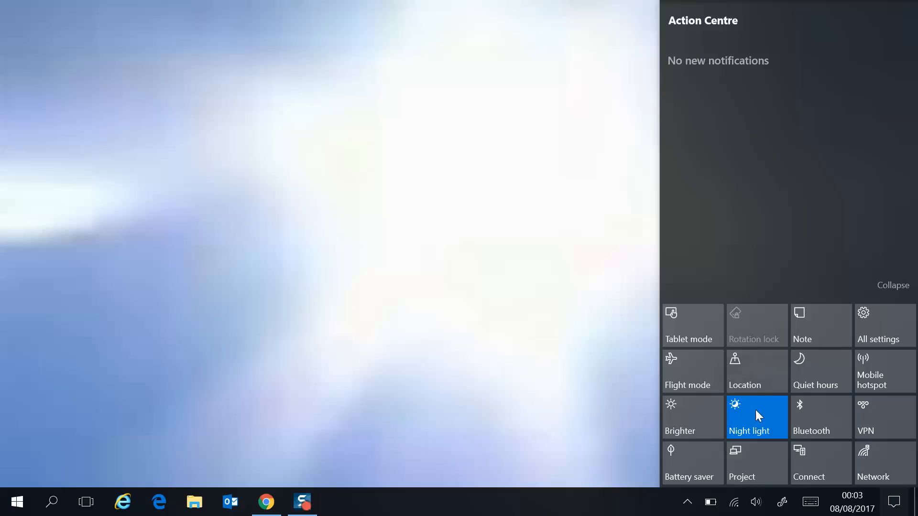
{"action": "mouse_move", "coordinate": [756, 371]}
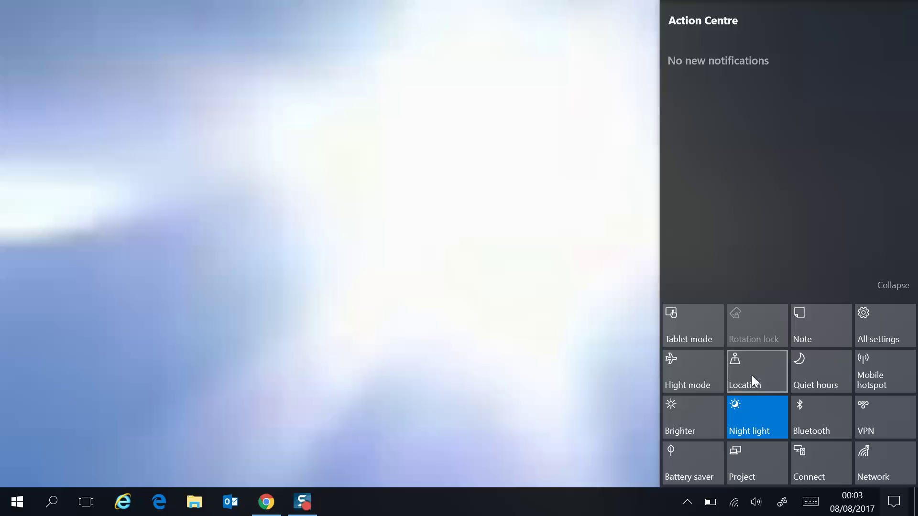
{"action": "left_click", "coordinate": [756, 371]}
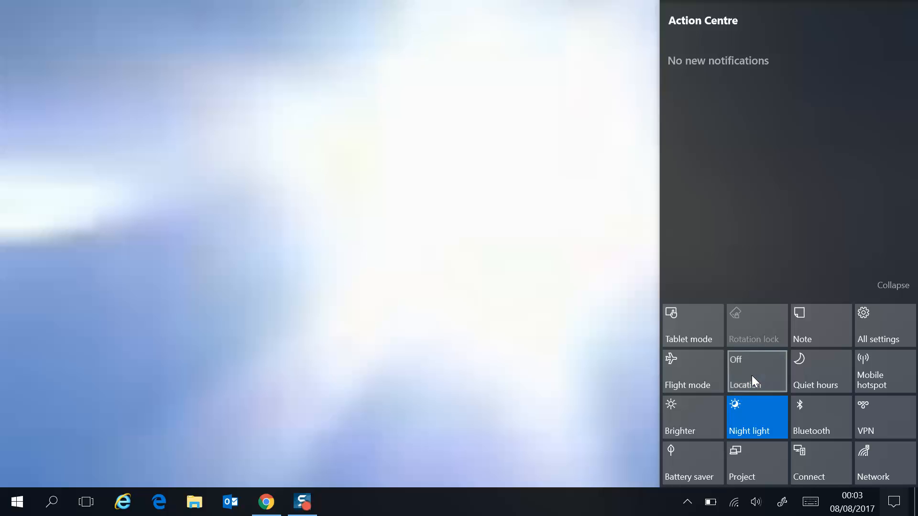
{"action": "left_click", "coordinate": [755, 416]}
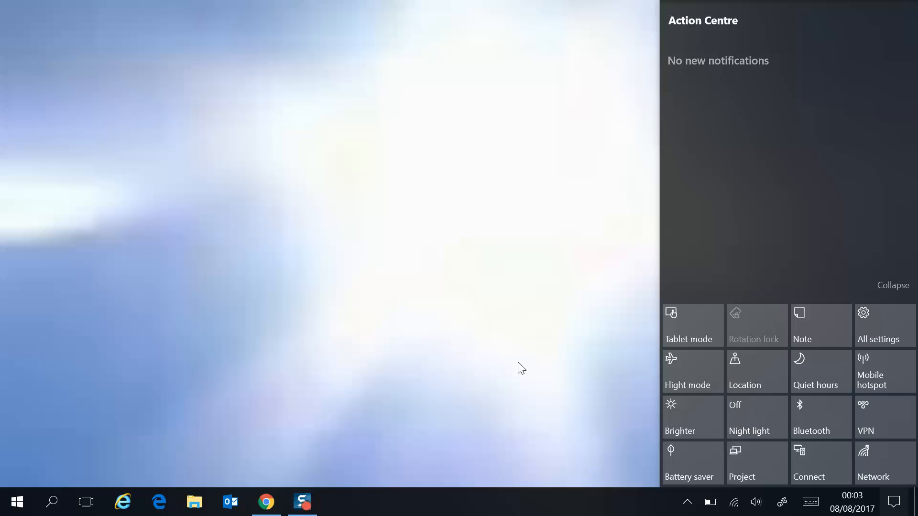
{"action": "left_click", "coordinate": [266, 502]}
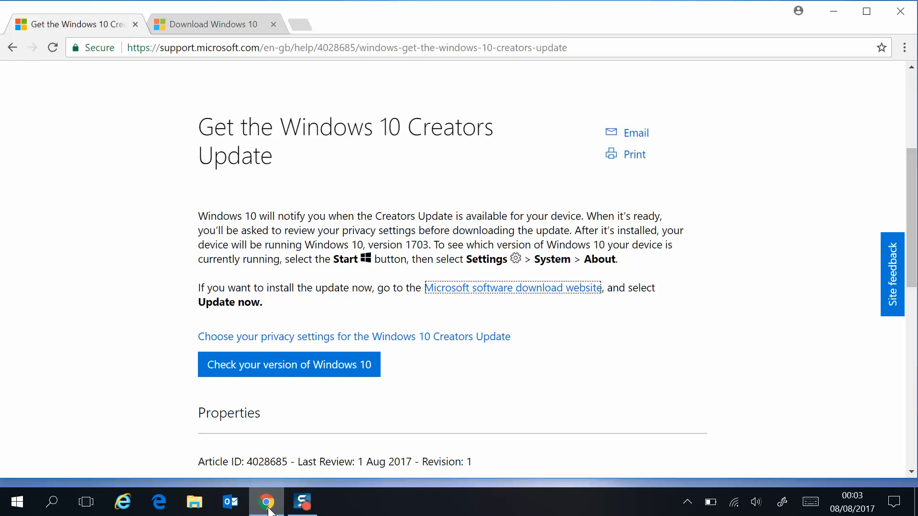
{"action": "mouse_move", "coordinate": [323, 325]}
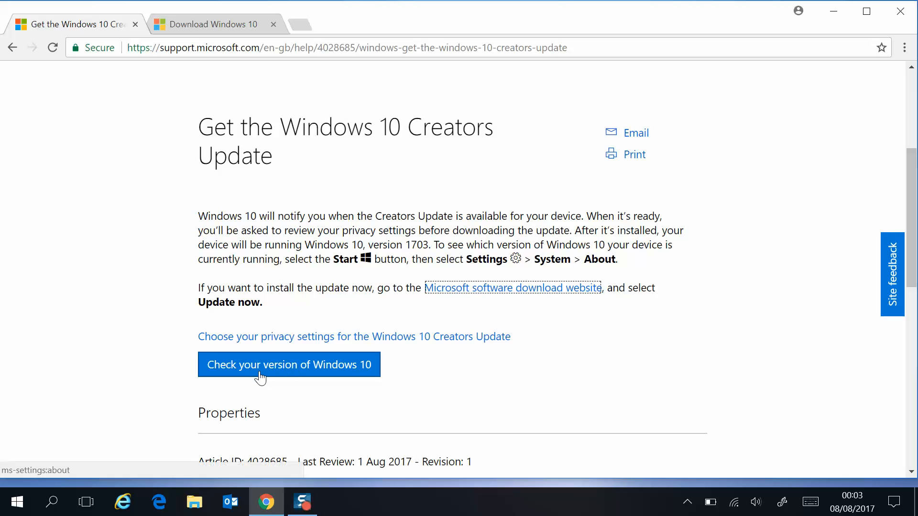
{"action": "mouse_move", "coordinate": [291, 303]}
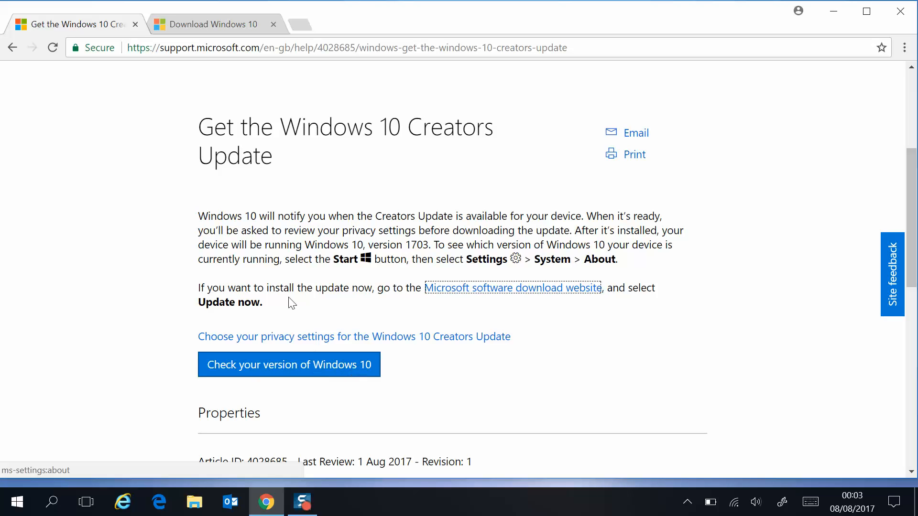
{"action": "mouse_move", "coordinate": [152, 64]}
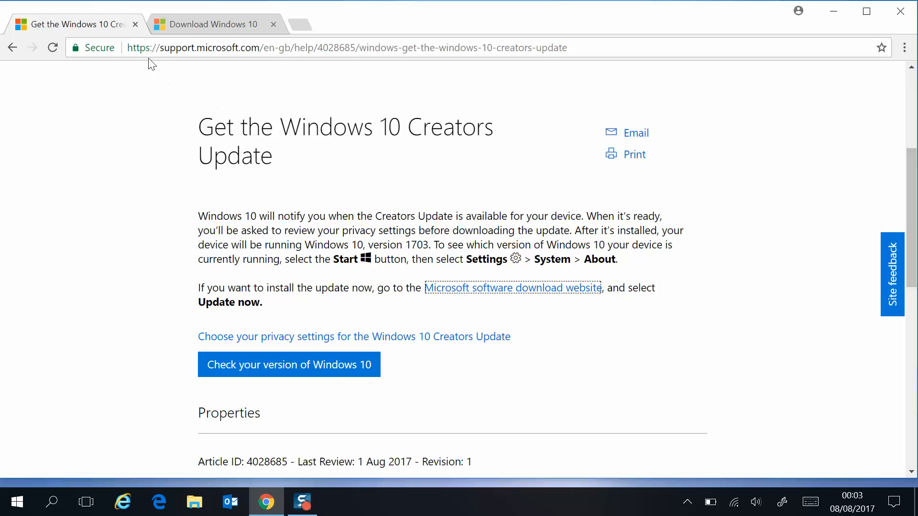
{"action": "mouse_move", "coordinate": [328, 134]}
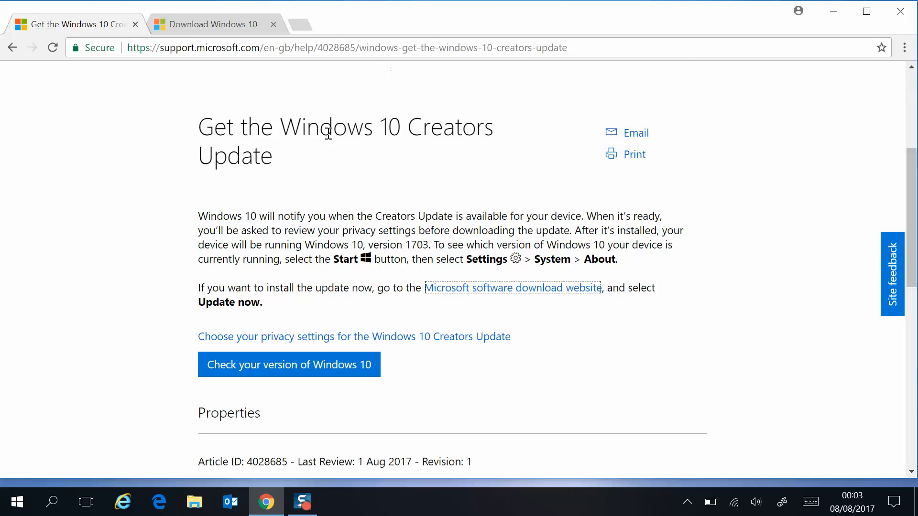
{"action": "mouse_move", "coordinate": [297, 154]}
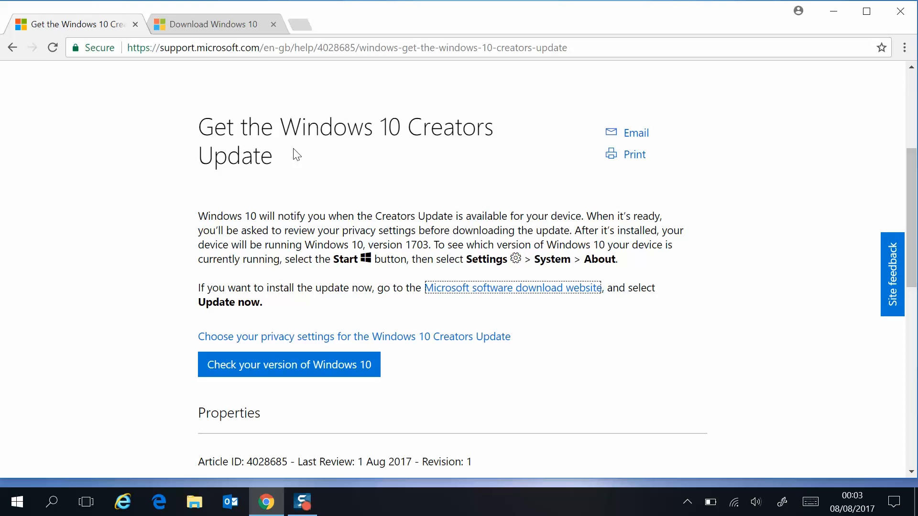
{"action": "mouse_move", "coordinate": [327, 191]}
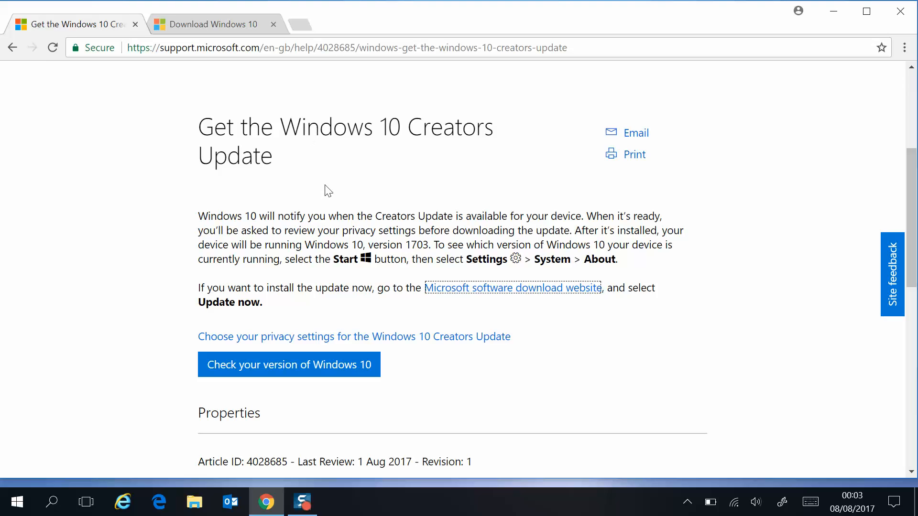
{"action": "mouse_move", "coordinate": [417, 259]}
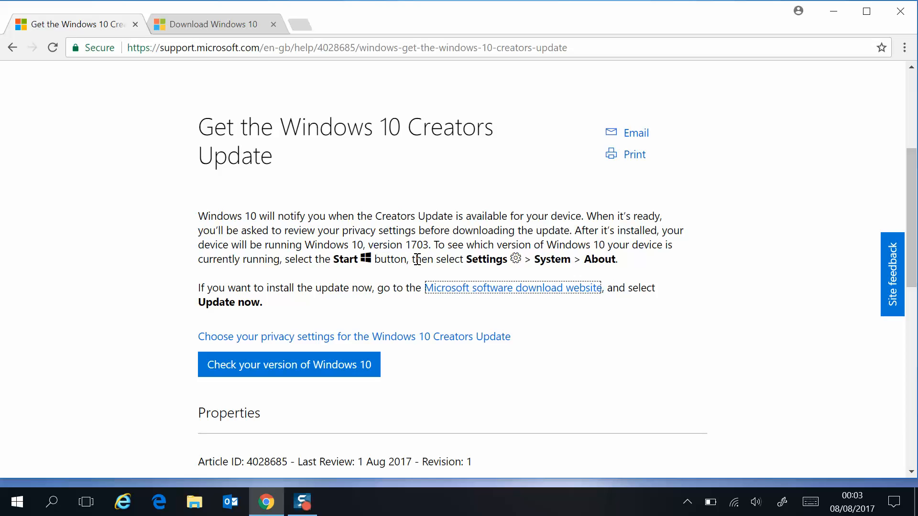
{"action": "mouse_move", "coordinate": [476, 287]}
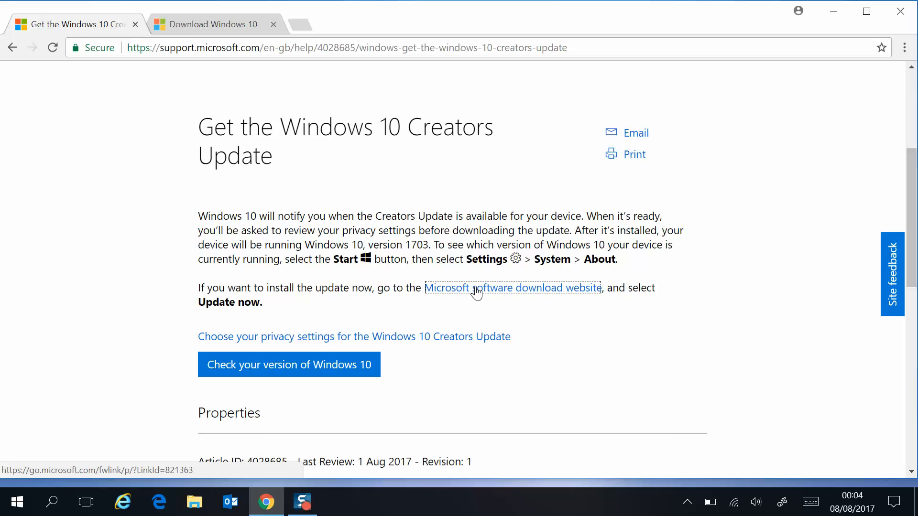
Show Microsoft's Download Windows 10 page with the Creators Update 'Update now' option
{"action": "left_click", "coordinate": [210, 23]}
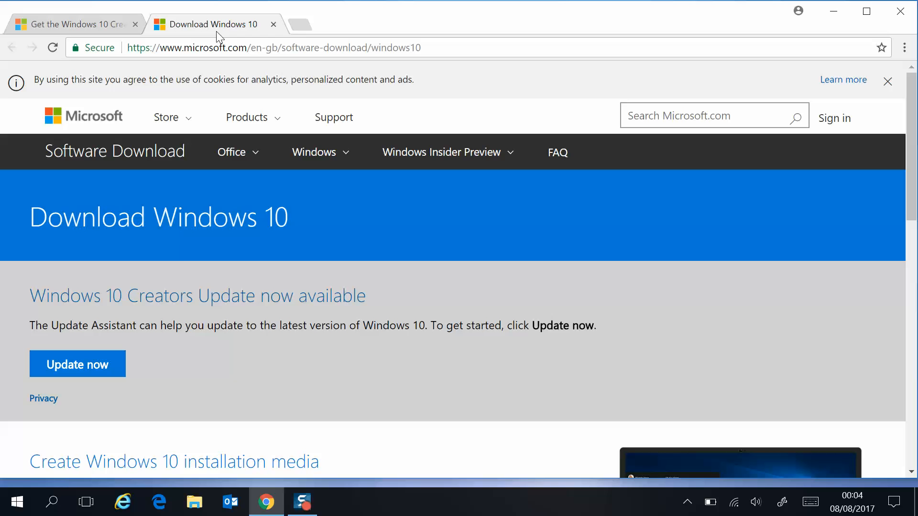
{"action": "mouse_move", "coordinate": [78, 363]}
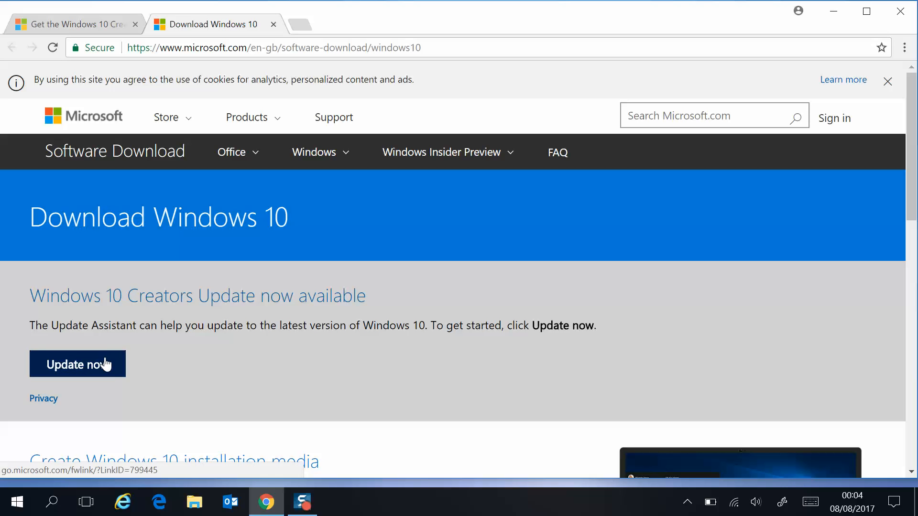
{"action": "mouse_move", "coordinate": [252, 370]}
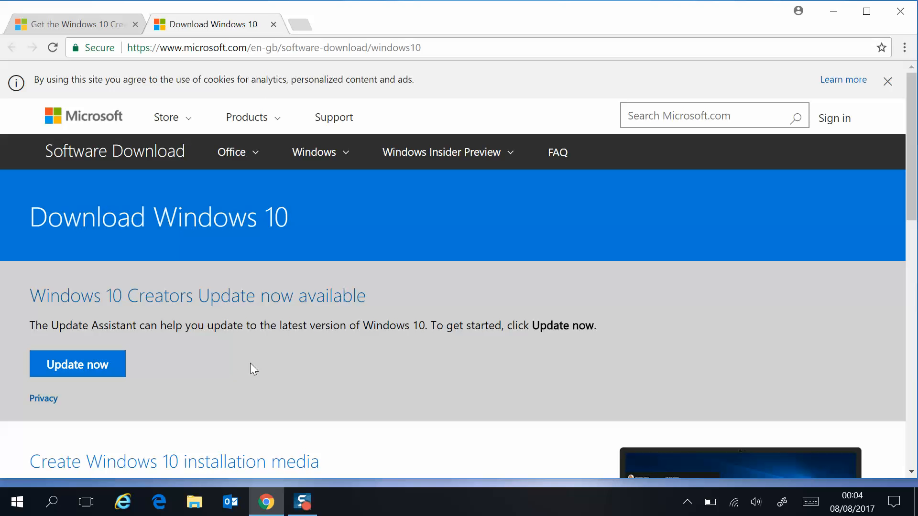